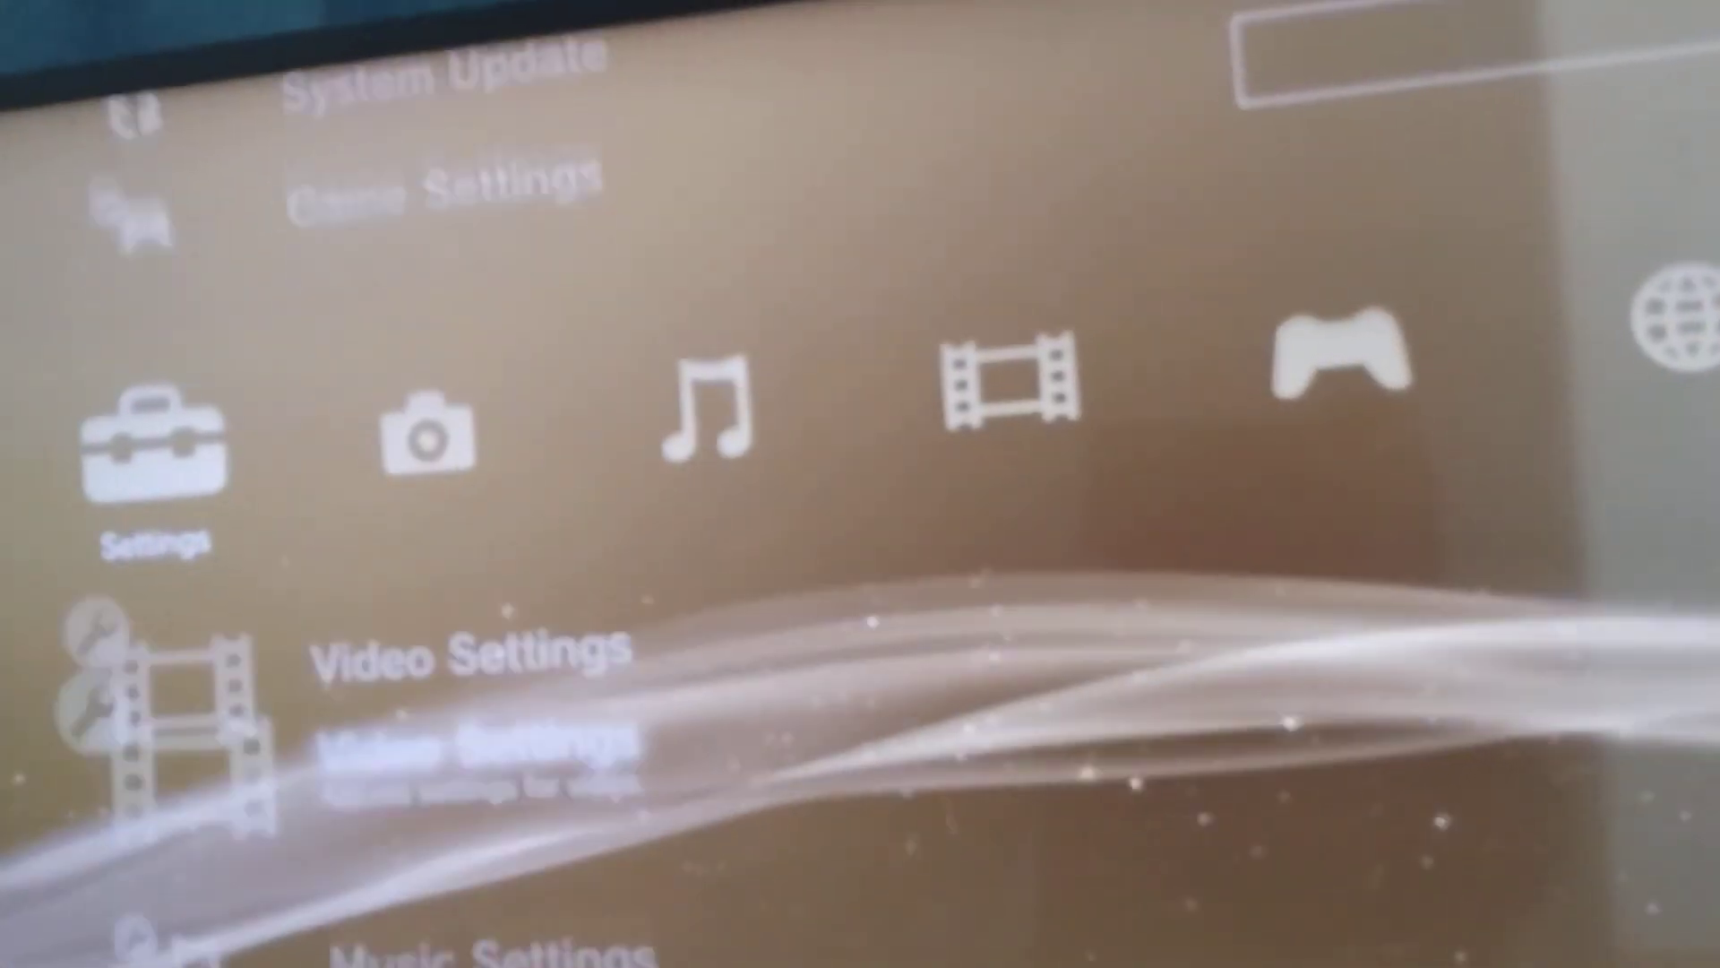
scroll("down", 3)
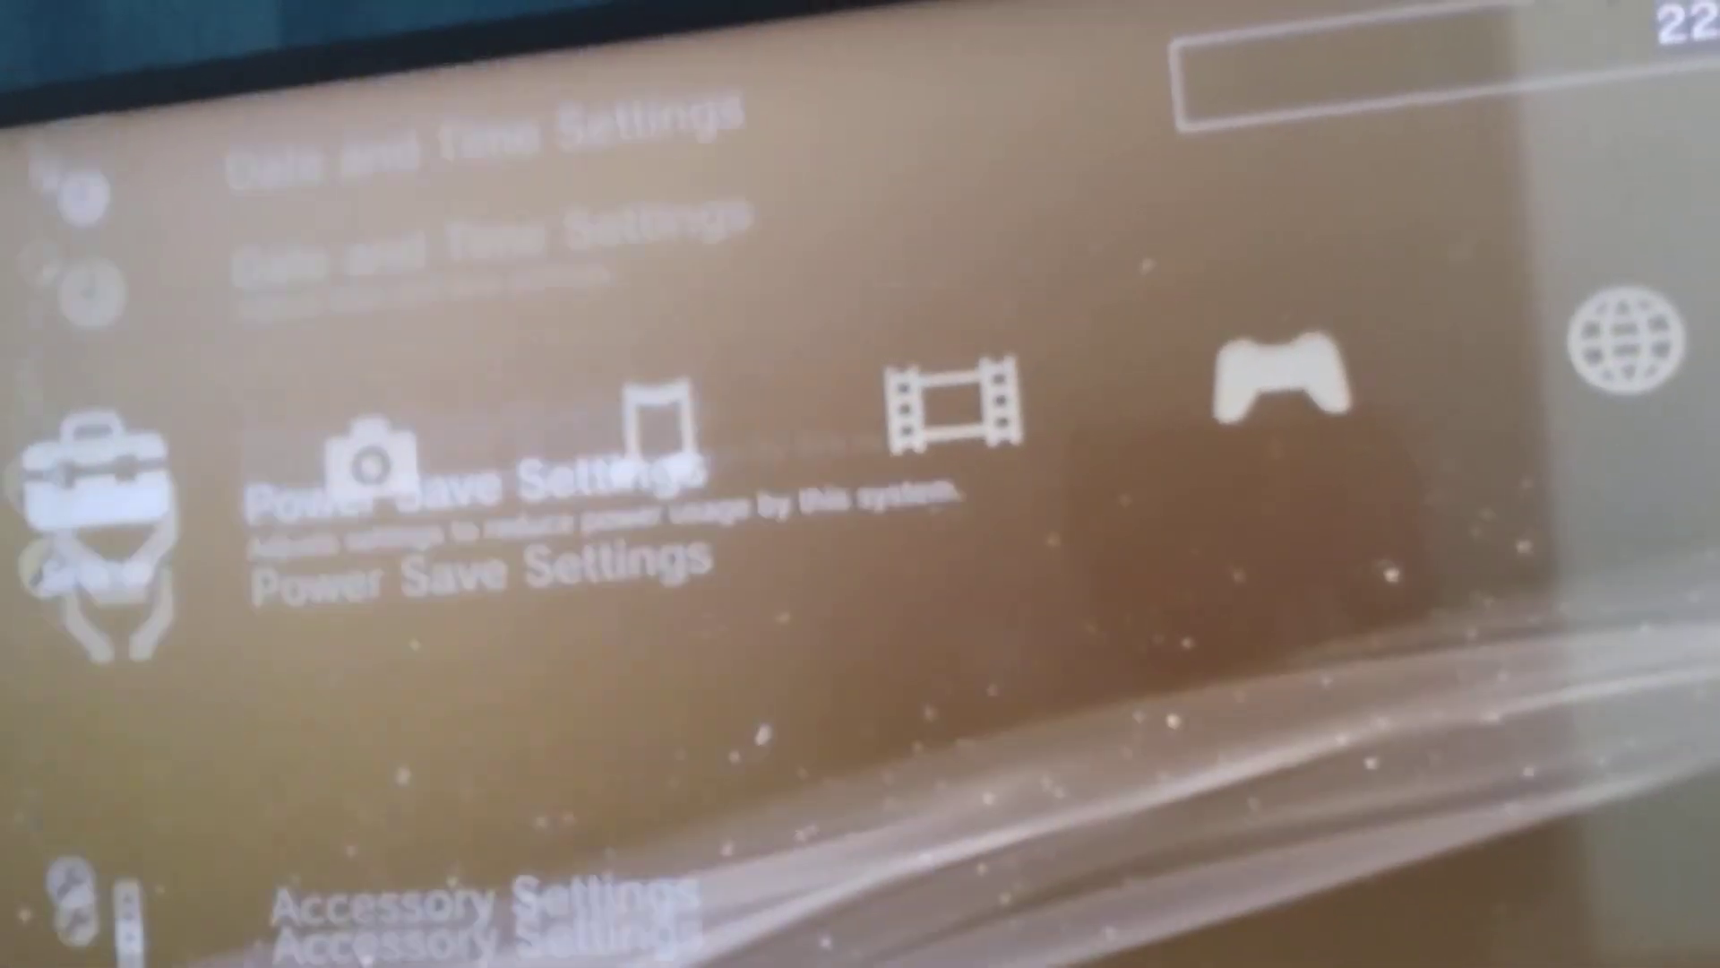